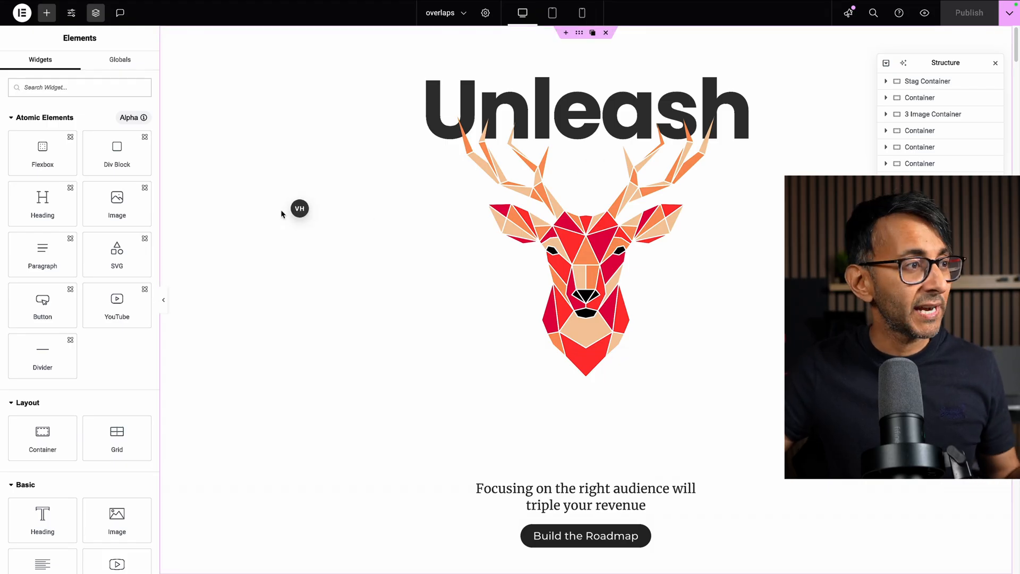
Bring the city image and title section into view with the VH chip floating on the canvas.
left_click(300, 208)
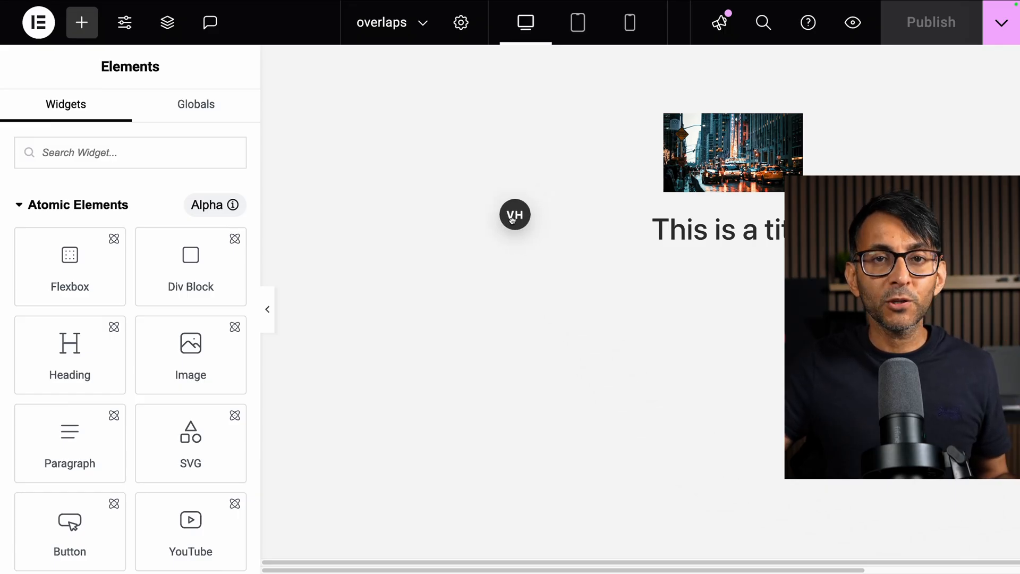
Drag the VH chip up beside the top toolbar and reopen its Preview height panel at 100vh.
left_click(515, 215)
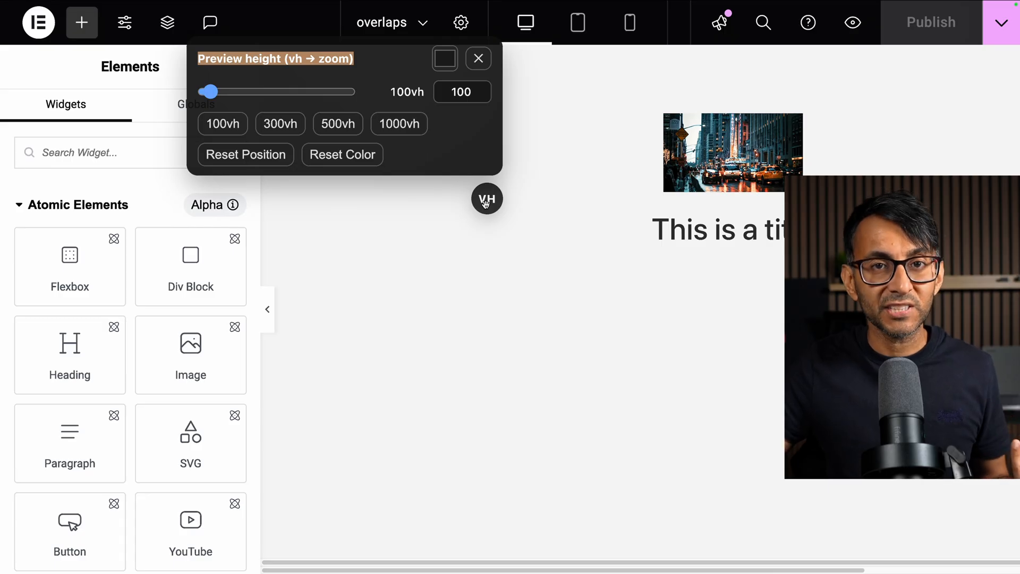
left_click_drag(486, 199, 422, 520)
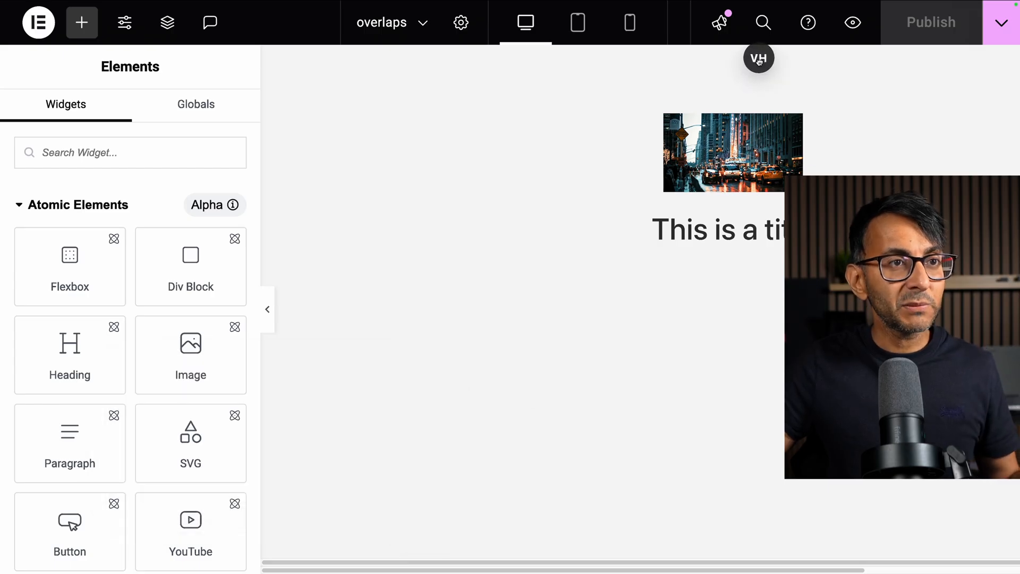
left_click(759, 57)
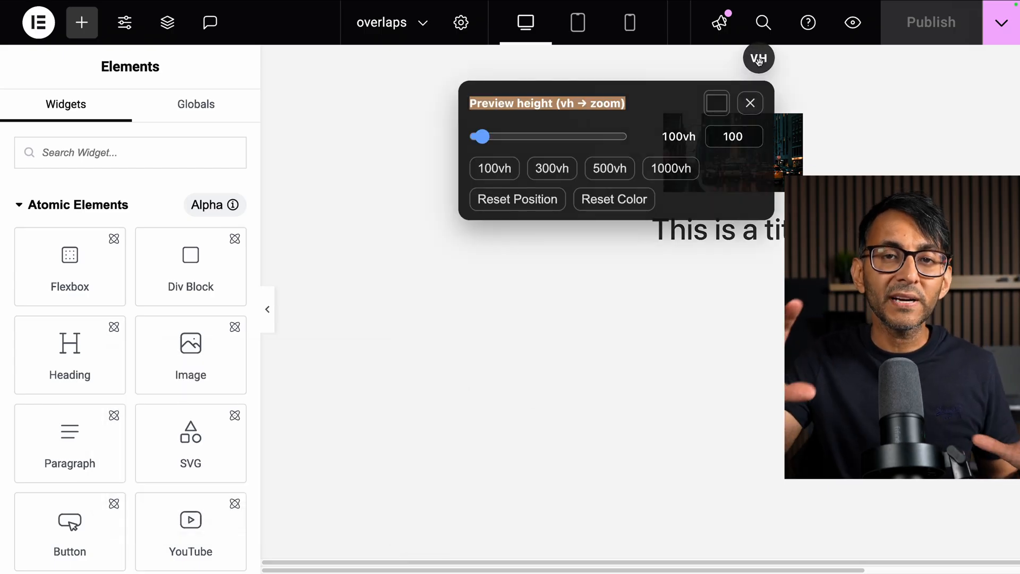
mouse_move(708, 57)
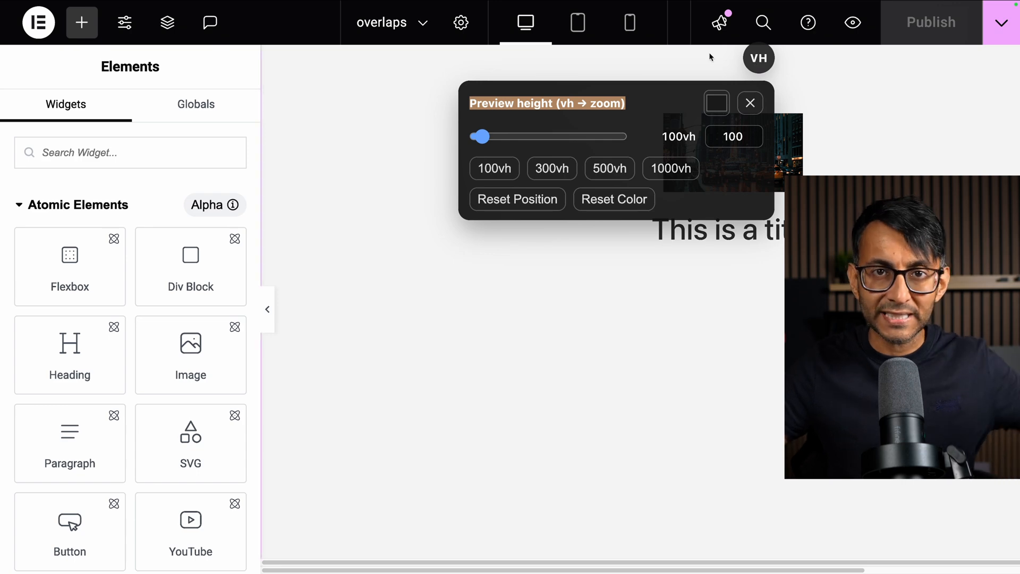
left_click(749, 103)
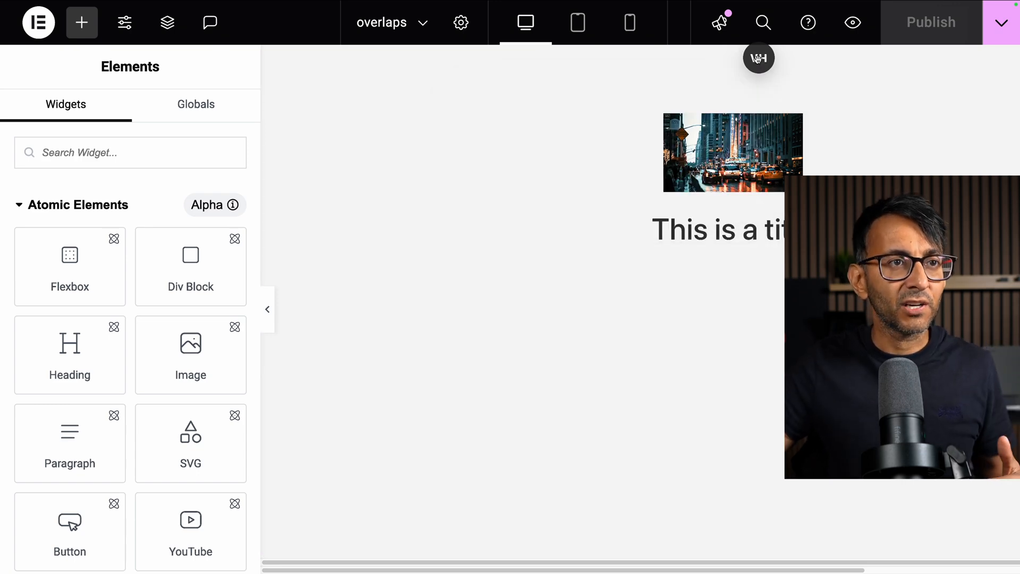
left_click(759, 58)
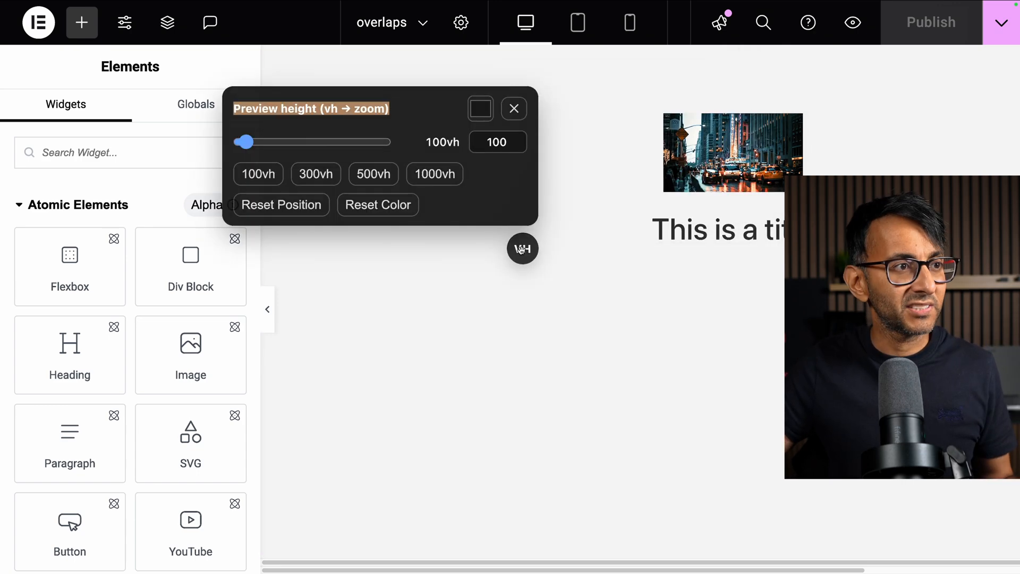
Raise the preview height to 410vh and reposition the VH chip over the zoomed-out page.
left_click_drag(246, 141, 533, 123)
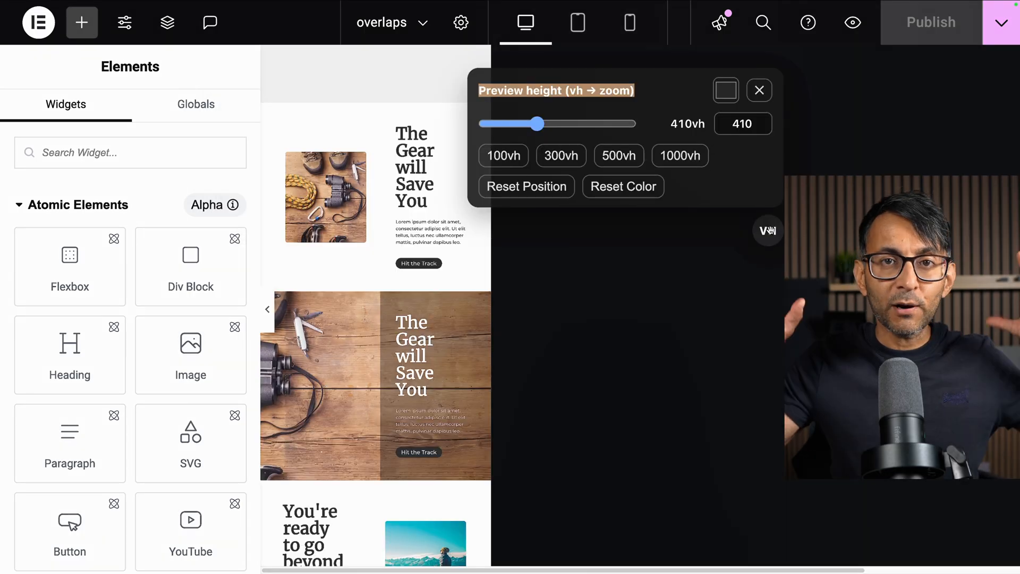
scroll("down", 3)
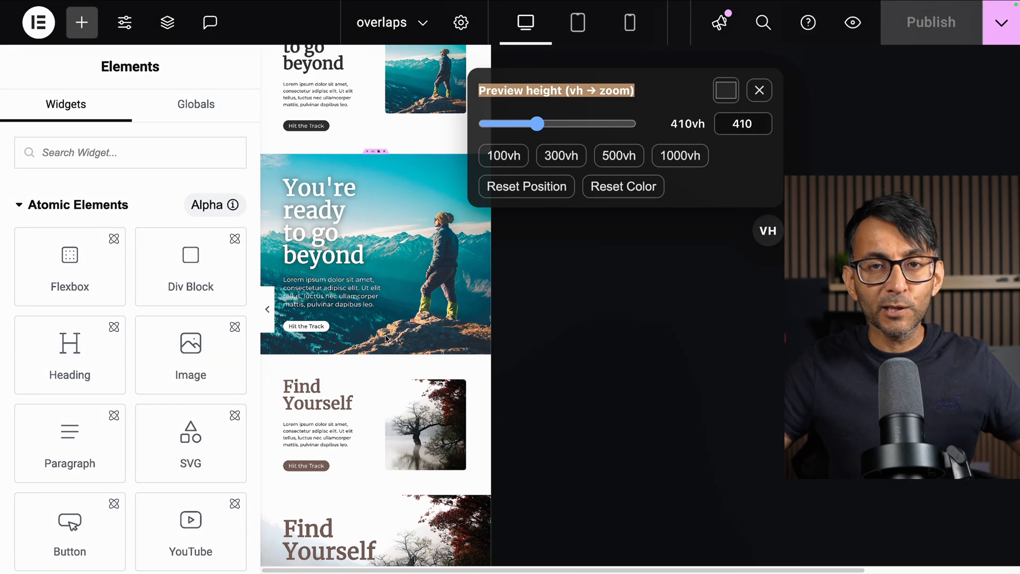
scroll("down", 3)
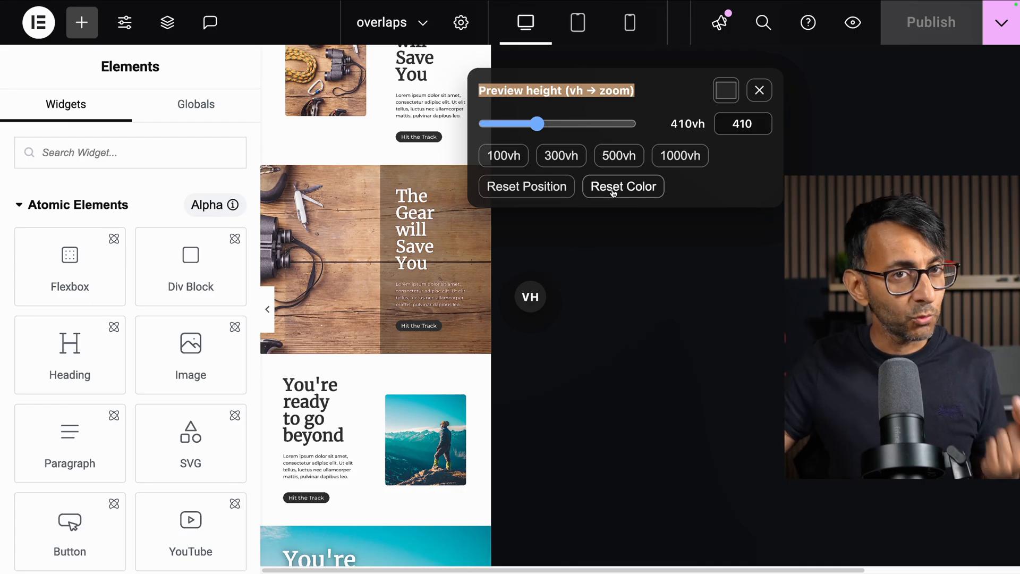
mouse_move(622, 187)
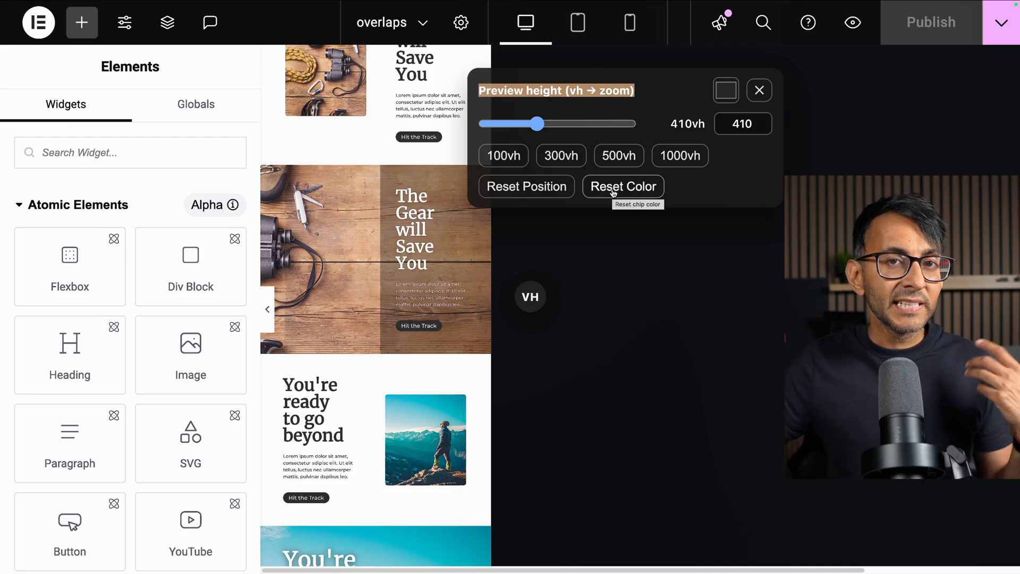
left_click_drag(530, 296, 379, 151)
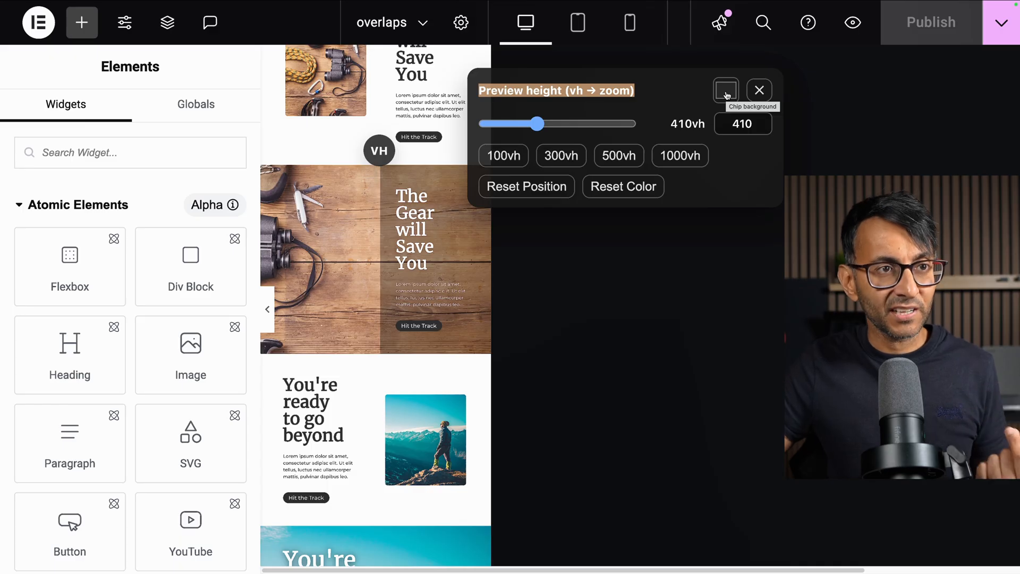
Give the VH chip a pink background colour from the Chip background swatch.
left_click(726, 89)
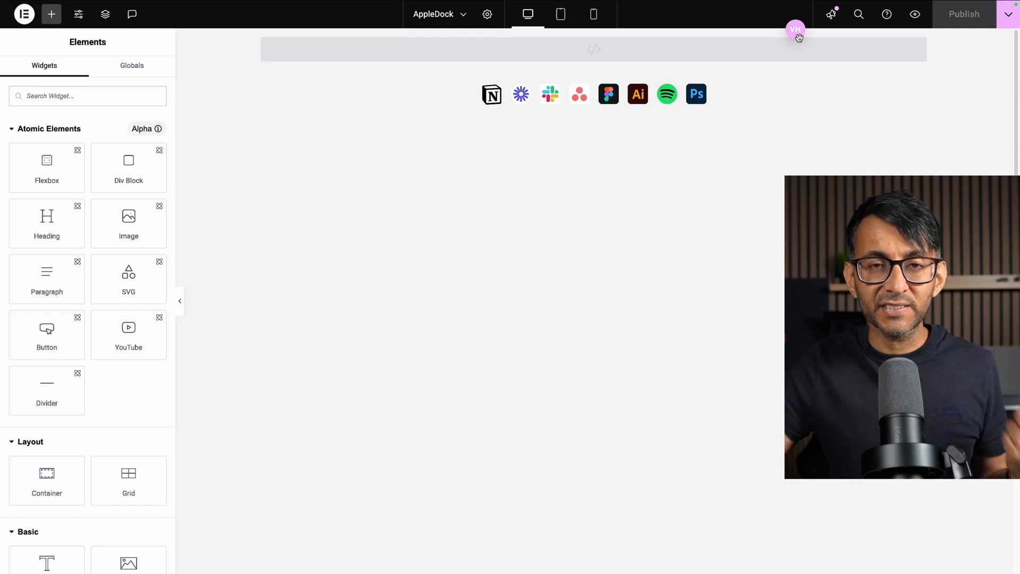
Reset the chip to its default dark colour and position, then reopen its Preview height panel.
left_click(592, 49)
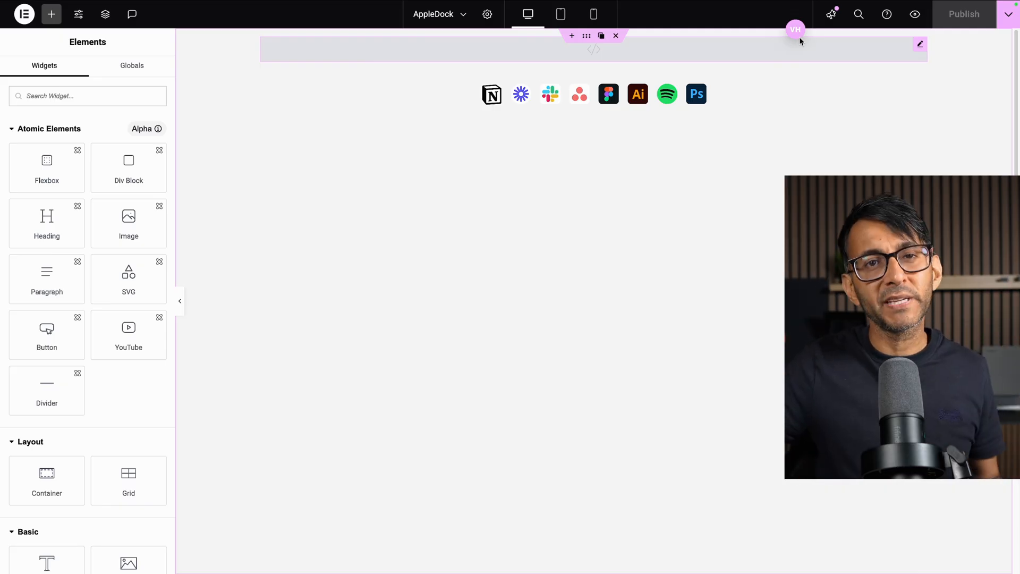
left_click(795, 31)
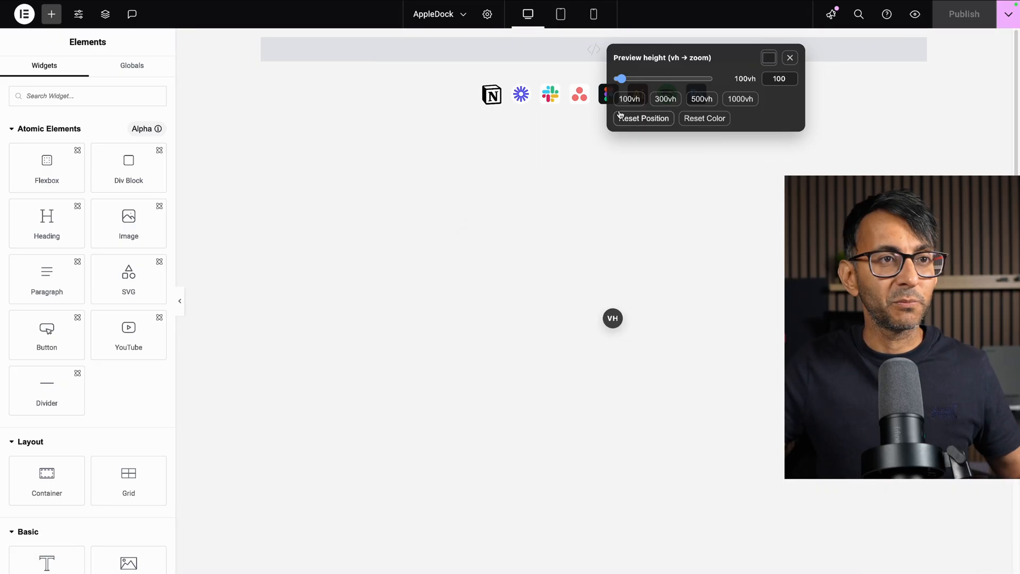
Set the AppleDock preview height to about 180vh and reopen the panel to end at 300vh.
left_click_drag(621, 79, 643, 79)
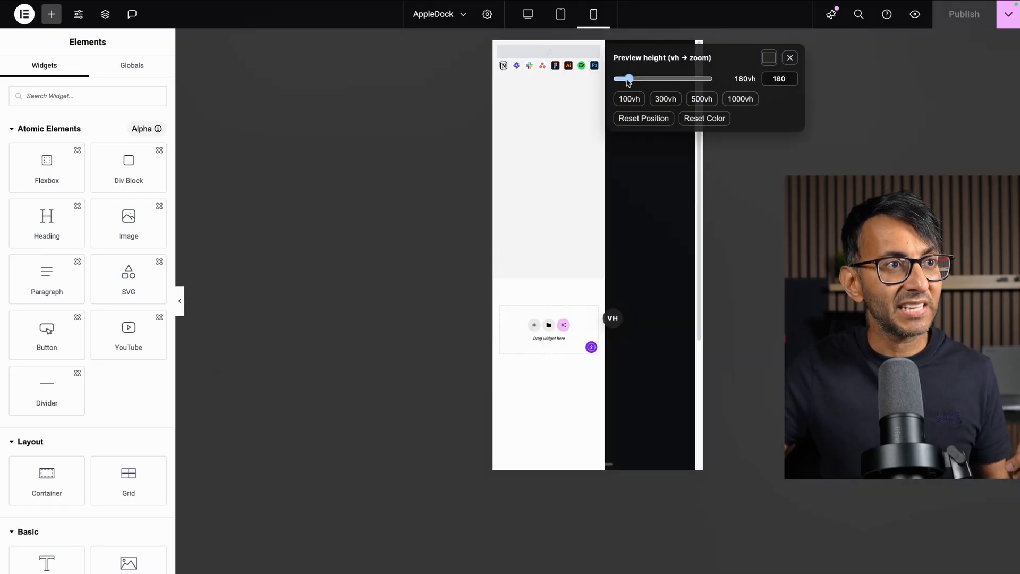
left_click(789, 58)
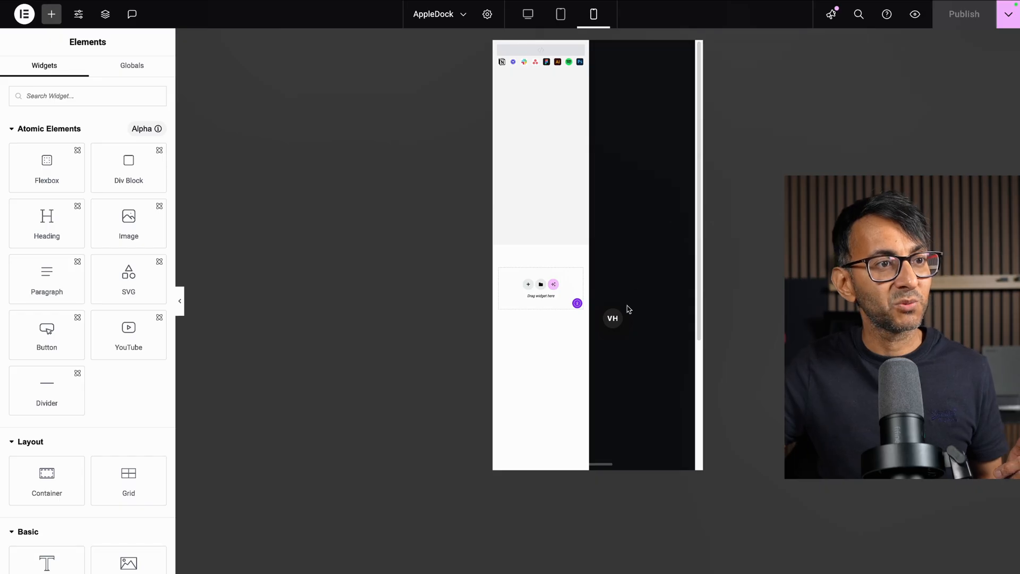
left_click(612, 319)
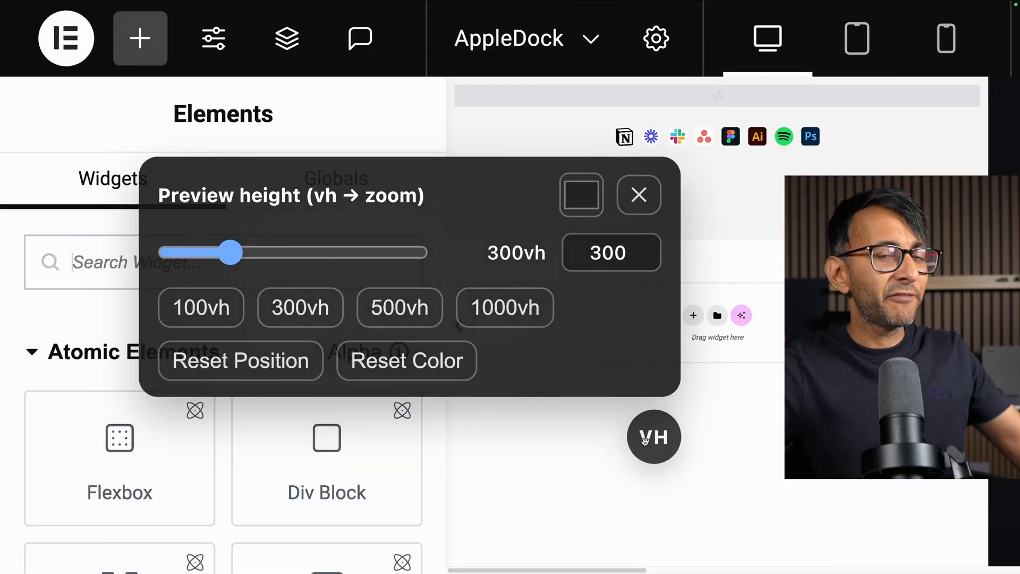